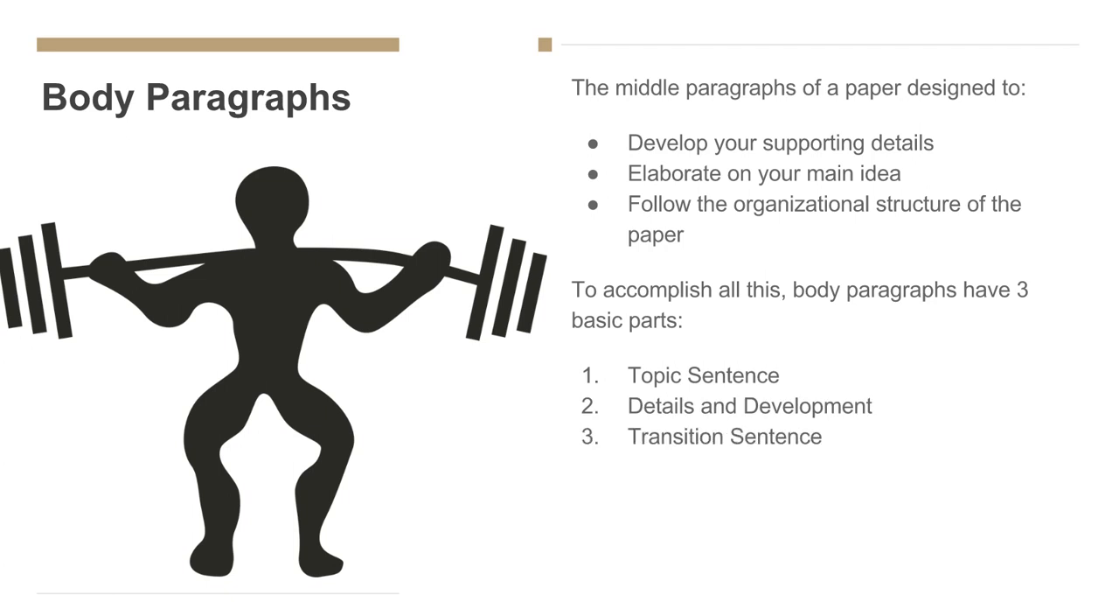
pyautogui.press('Right')
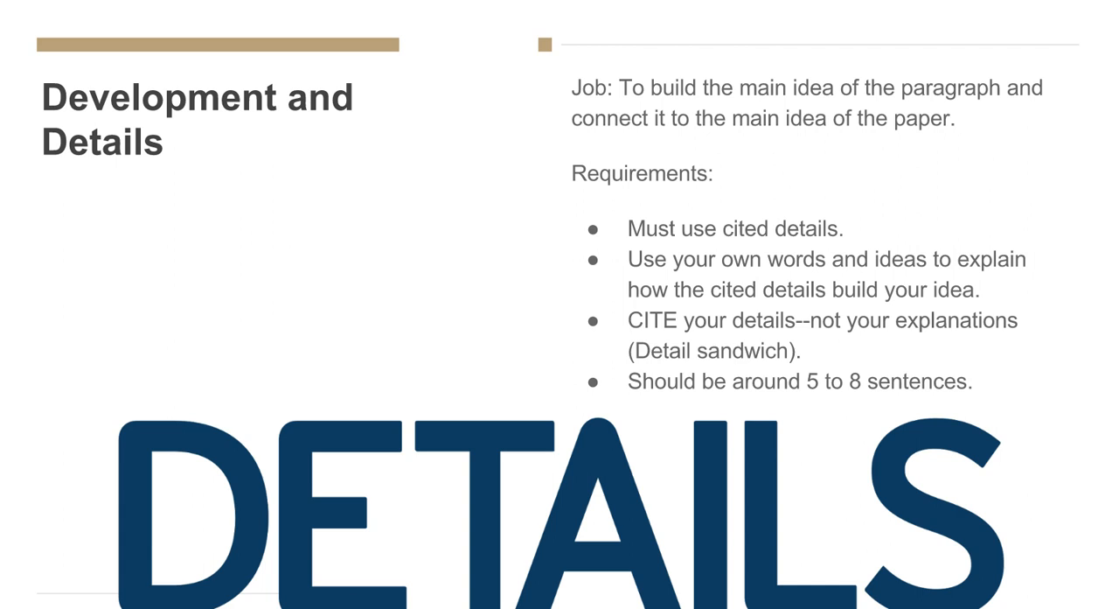
pyautogui.press('Right')
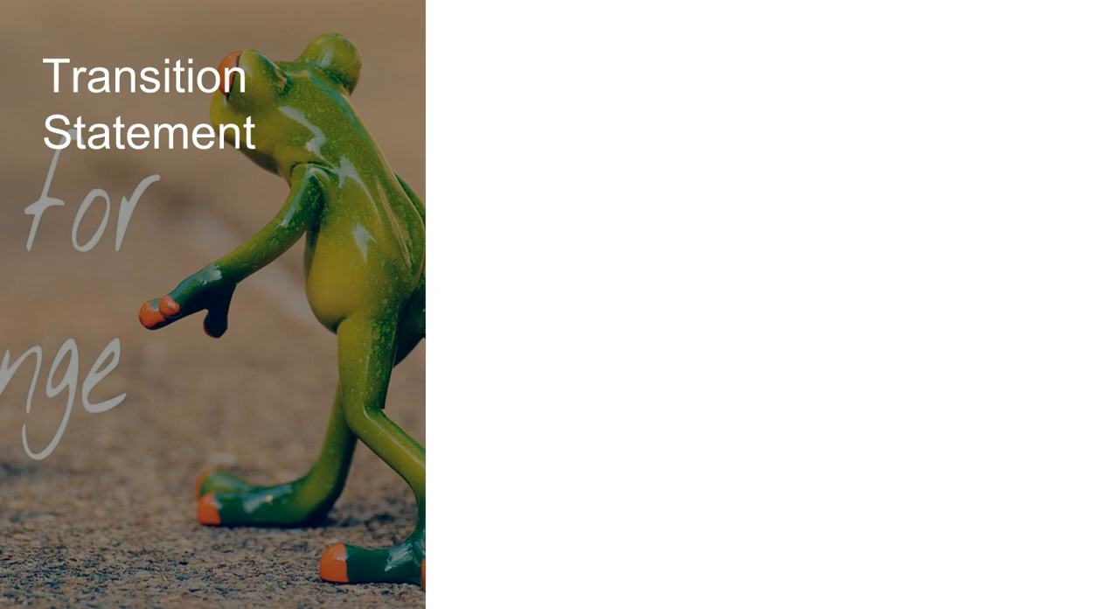